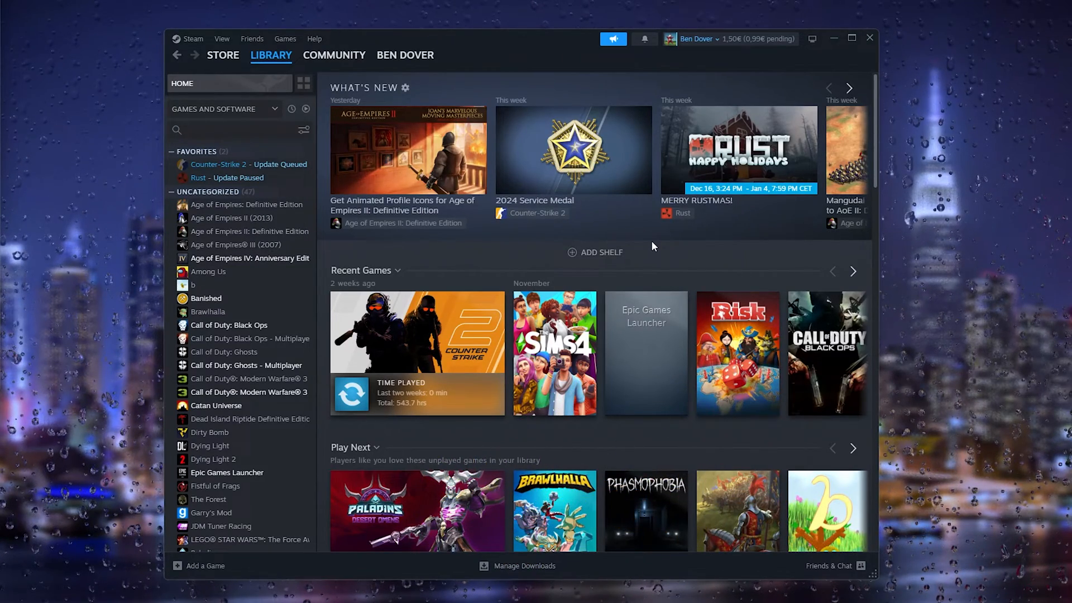
mouse_move(582, 293)
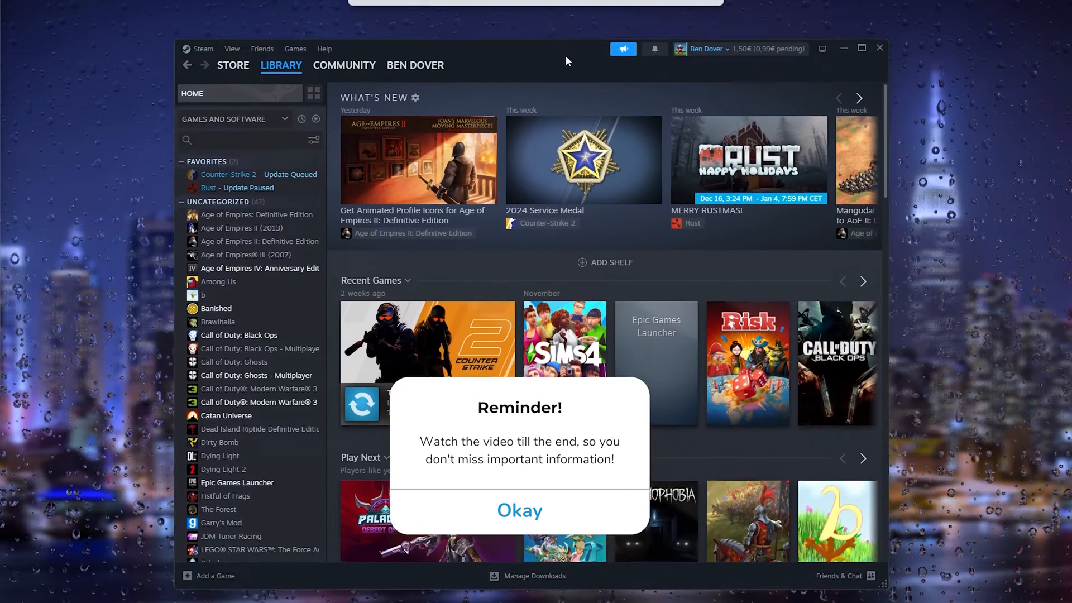
Step: Show the Family settings page in Steam's settings window
left_click(520, 510)
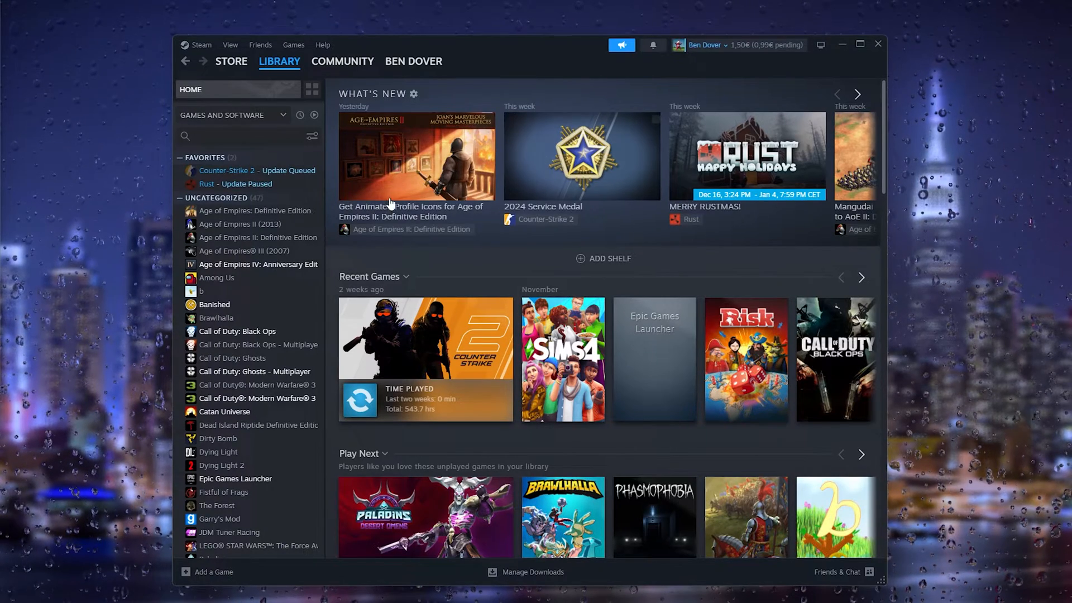
left_click(201, 45)
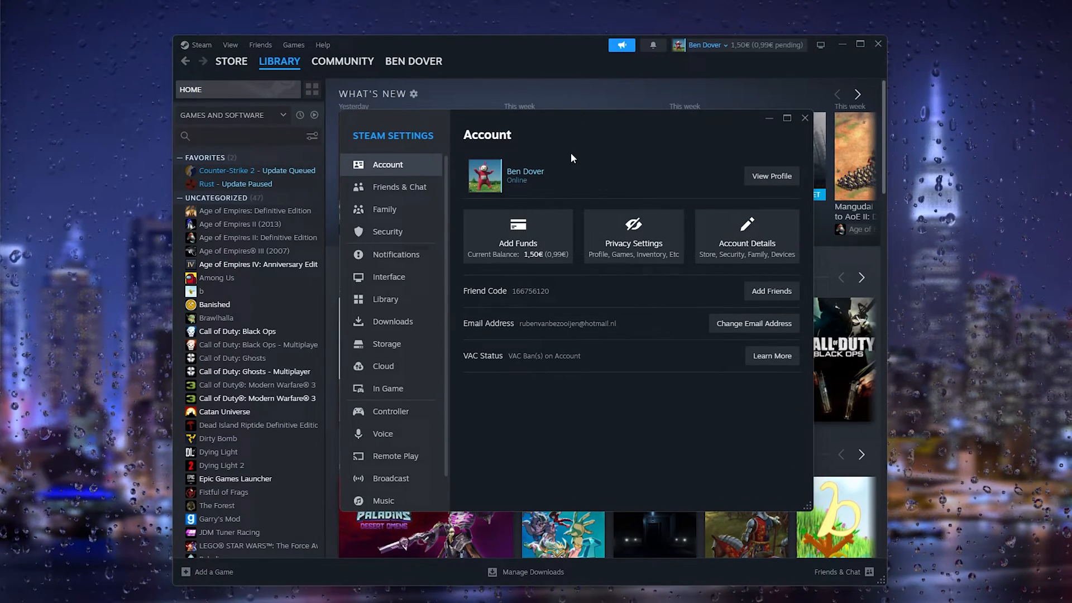
left_click(384, 210)
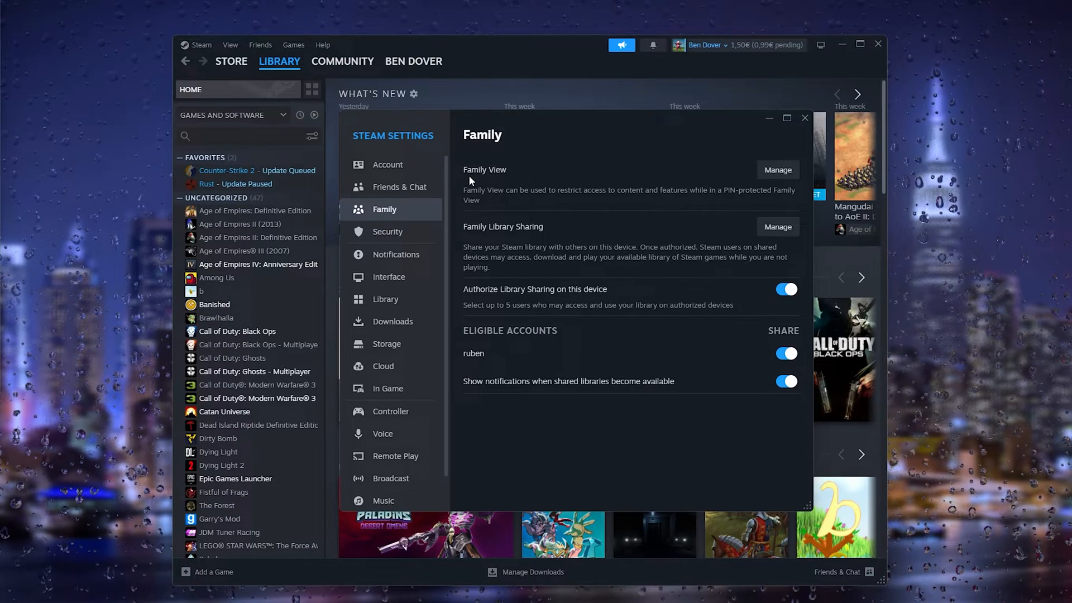
mouse_move(548, 275)
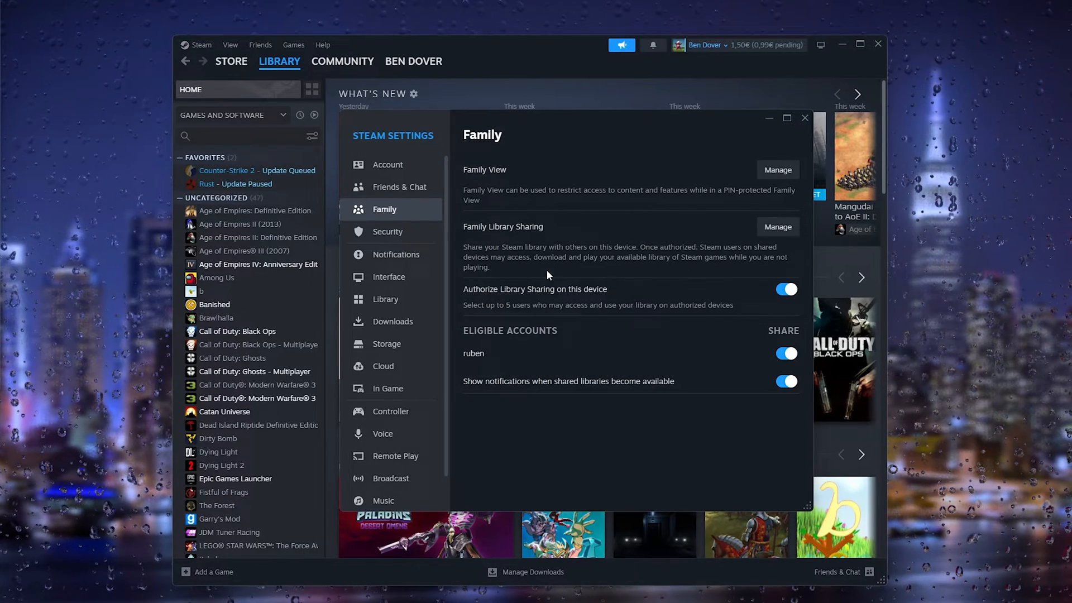
mouse_move(537, 297)
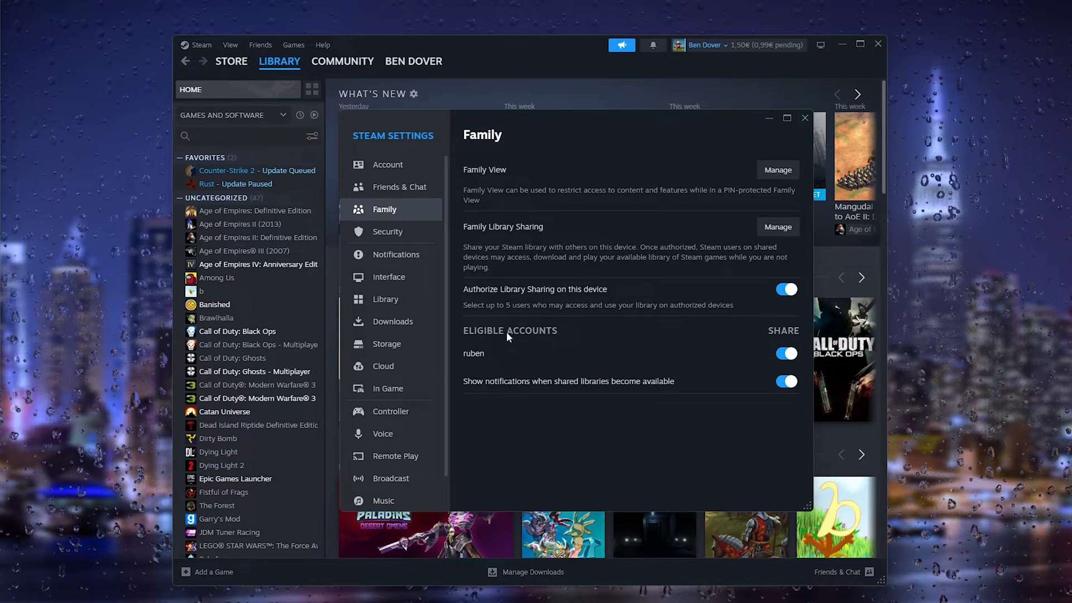
mouse_move(480, 356)
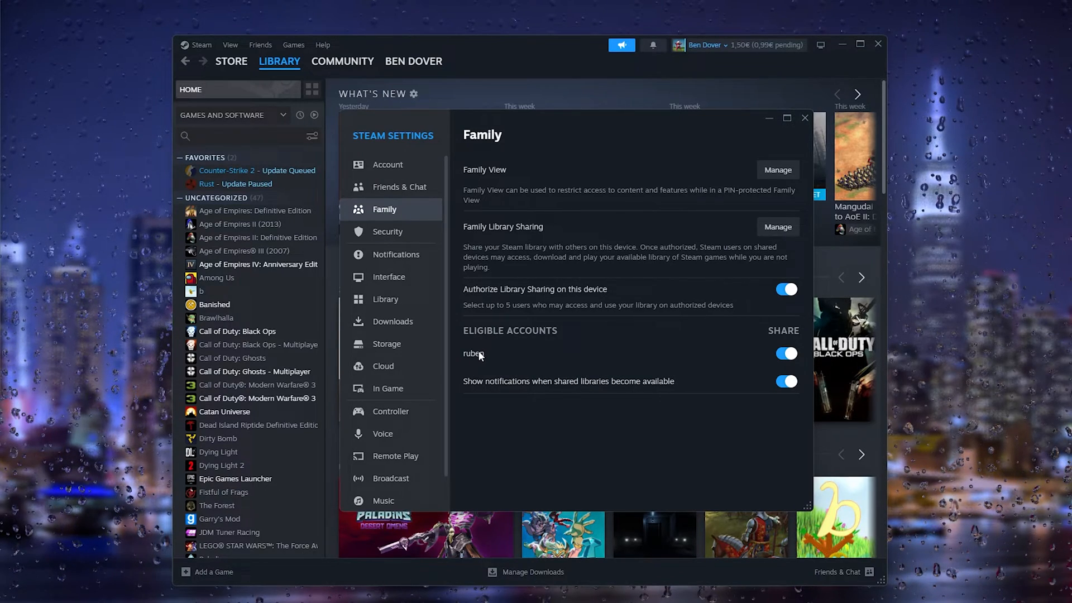
mouse_move(478, 364)
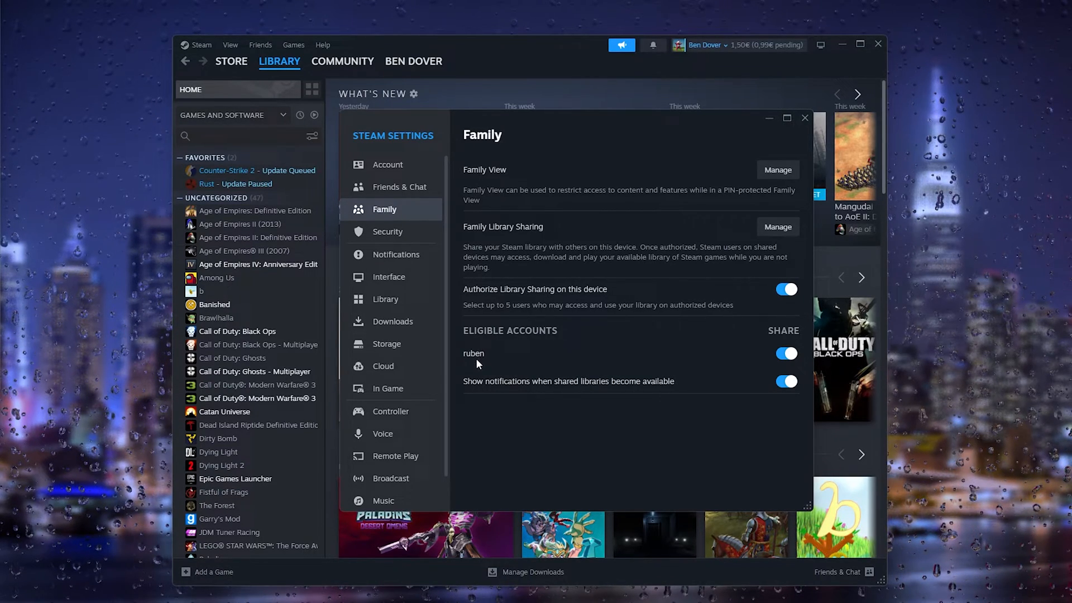
mouse_move(485, 358)
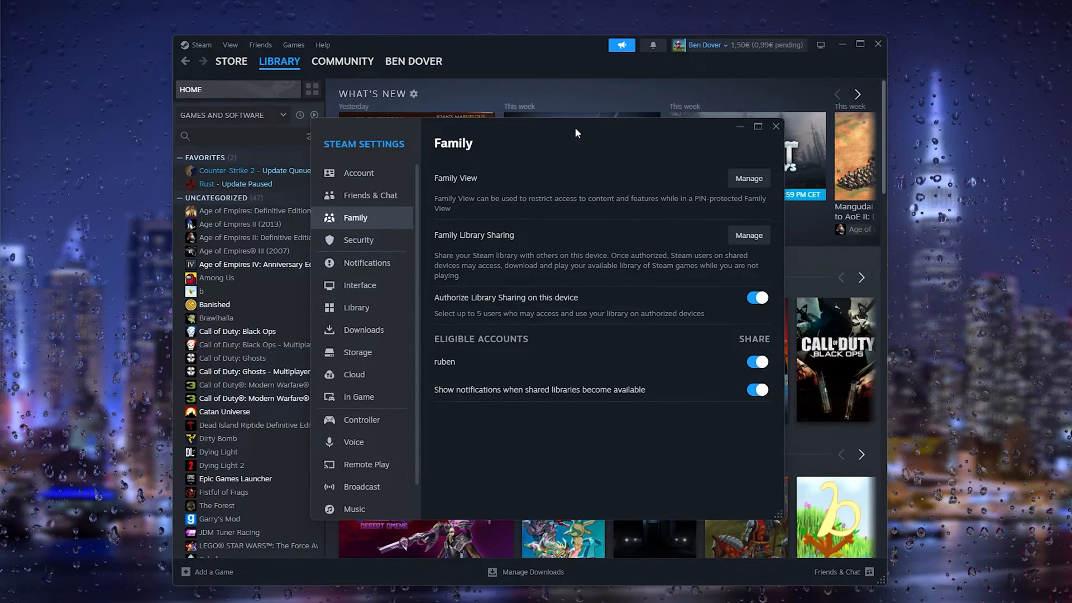
mouse_move(625, 386)
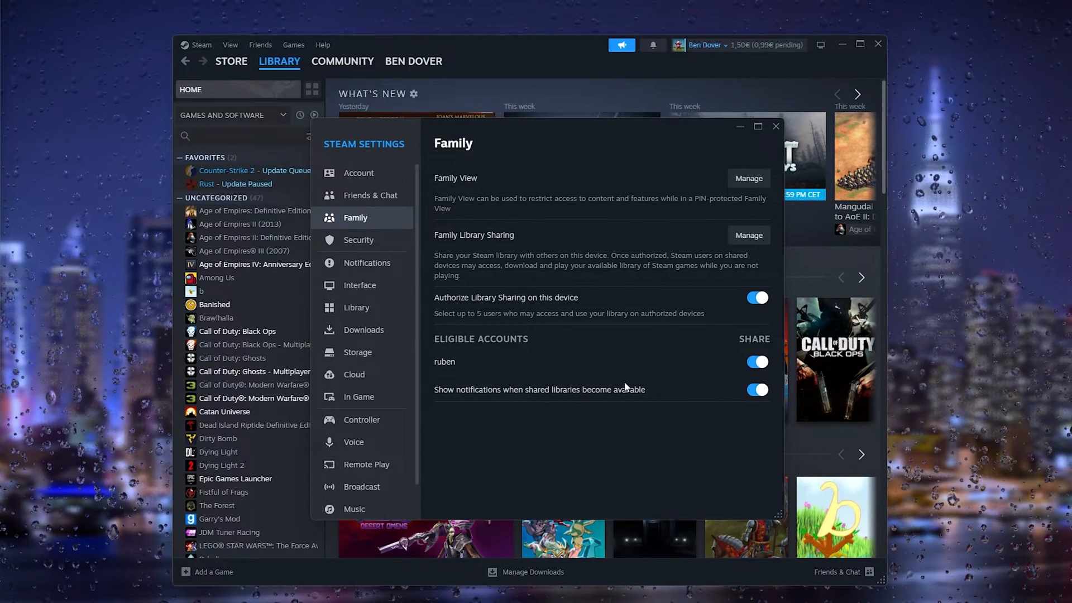
mouse_move(581, 288)
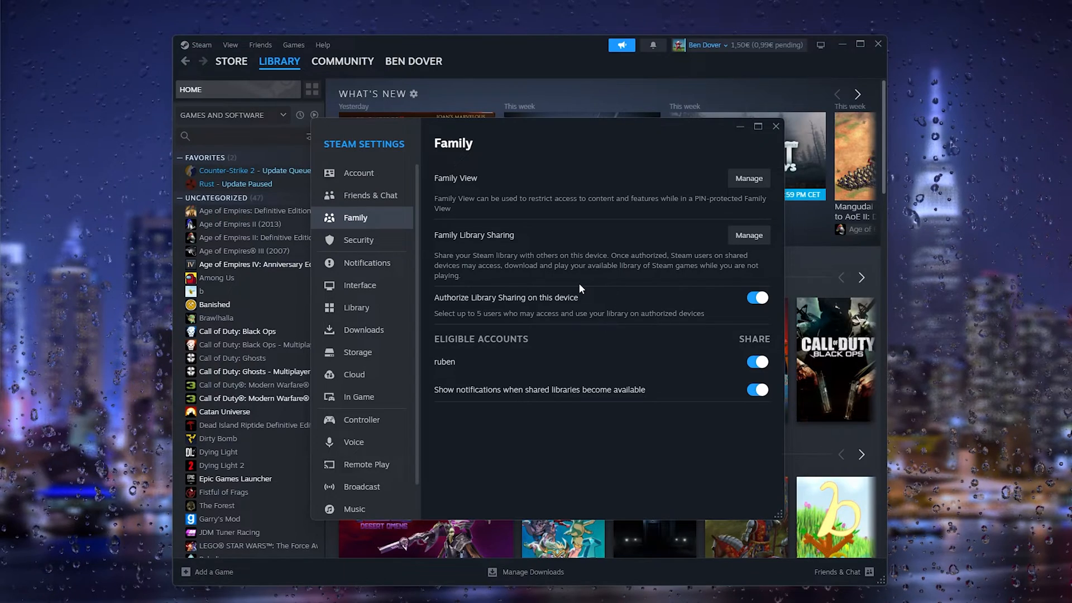
mouse_move(442, 243)
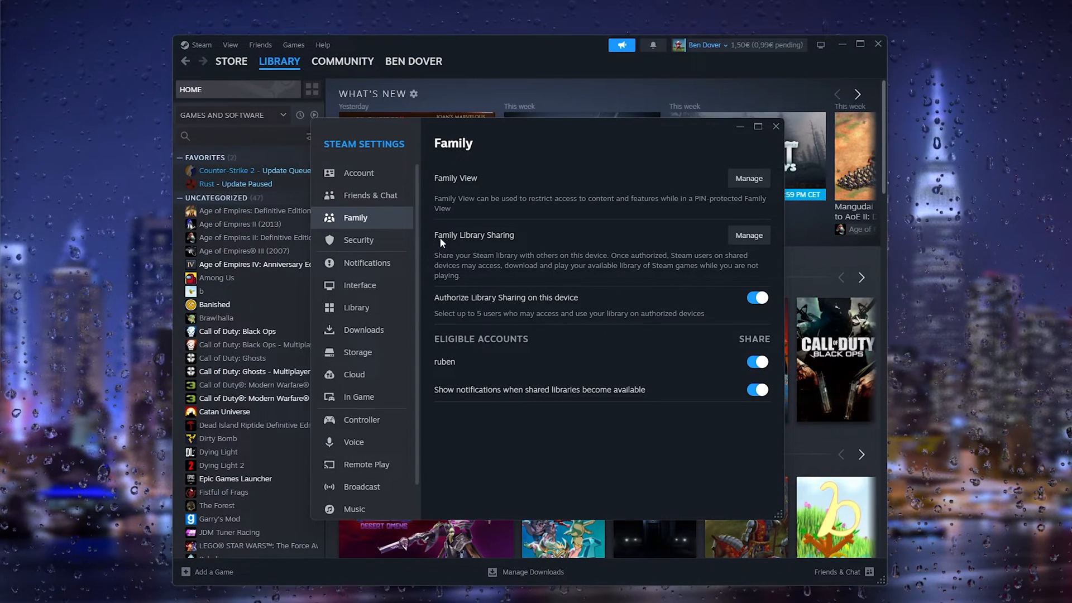
mouse_move(748, 234)
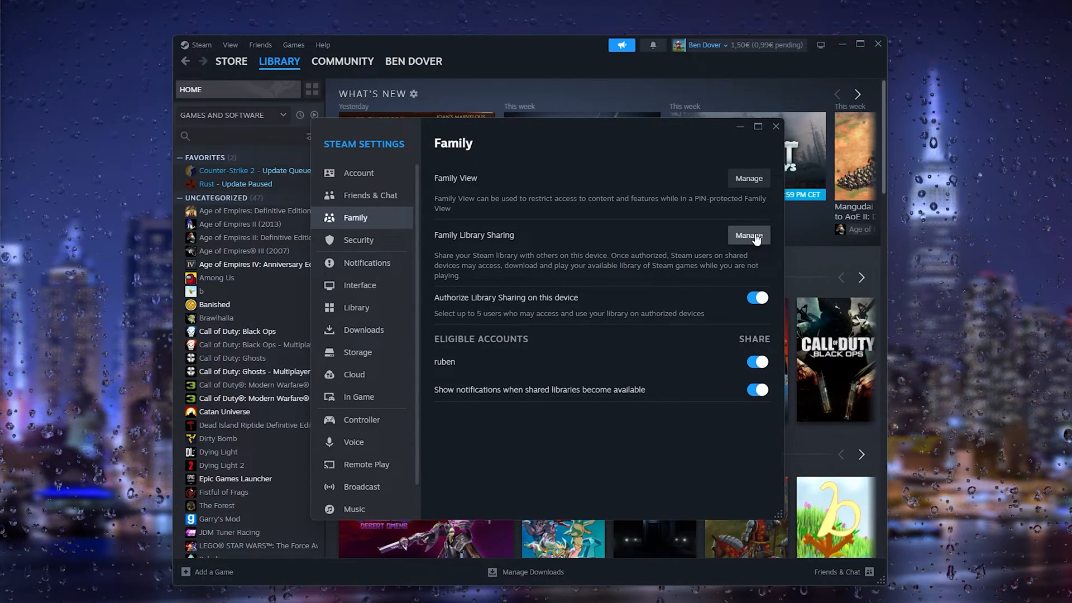
Step: Show the Manage Family Library Sharing page listing the authorized computer and account
left_click(748, 234)
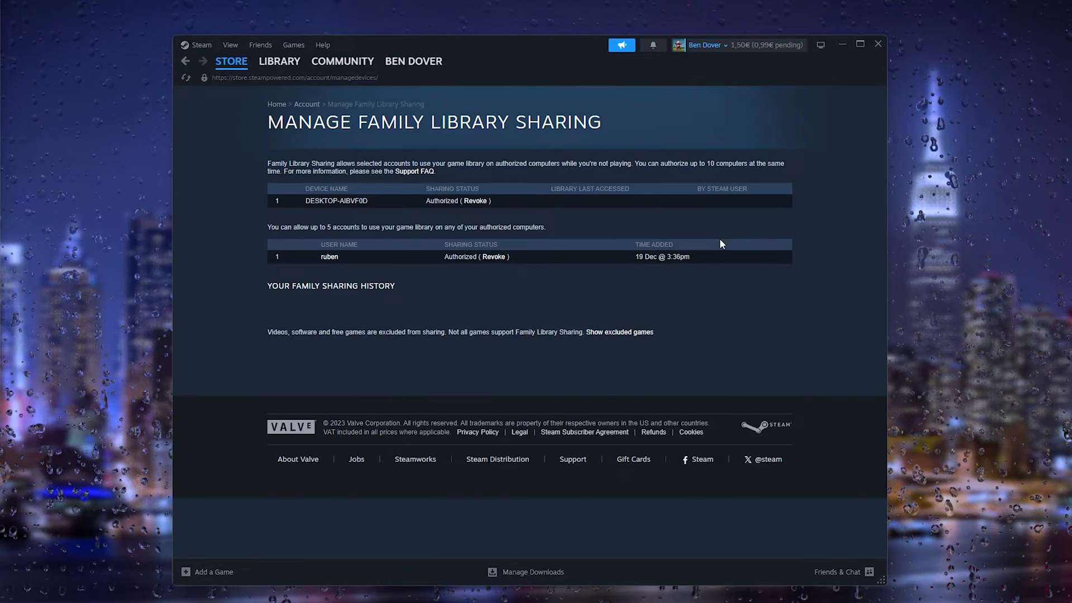
mouse_move(480, 296)
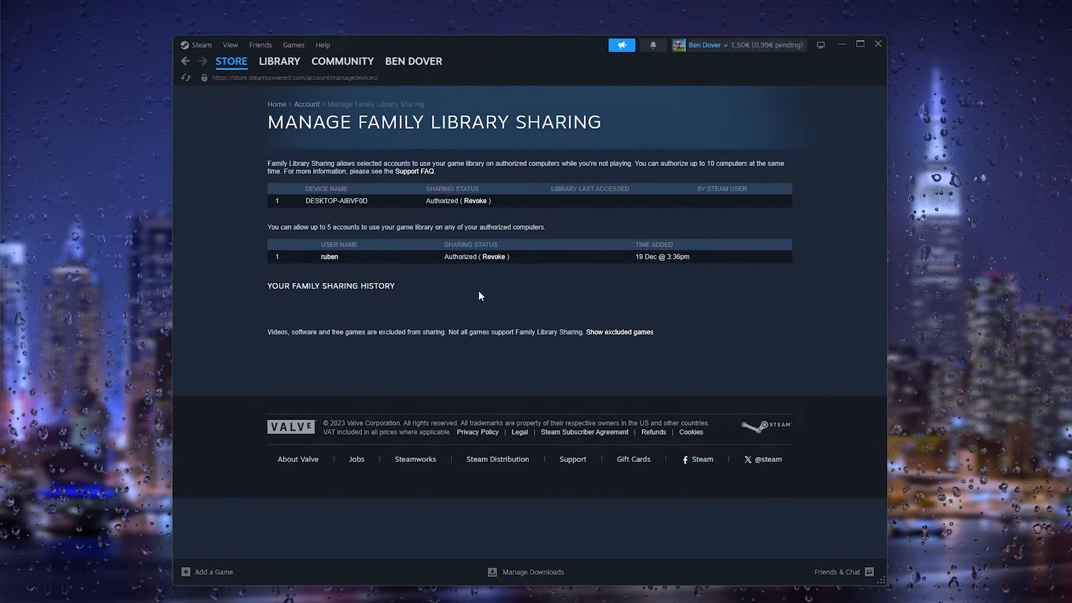
mouse_move(359, 256)
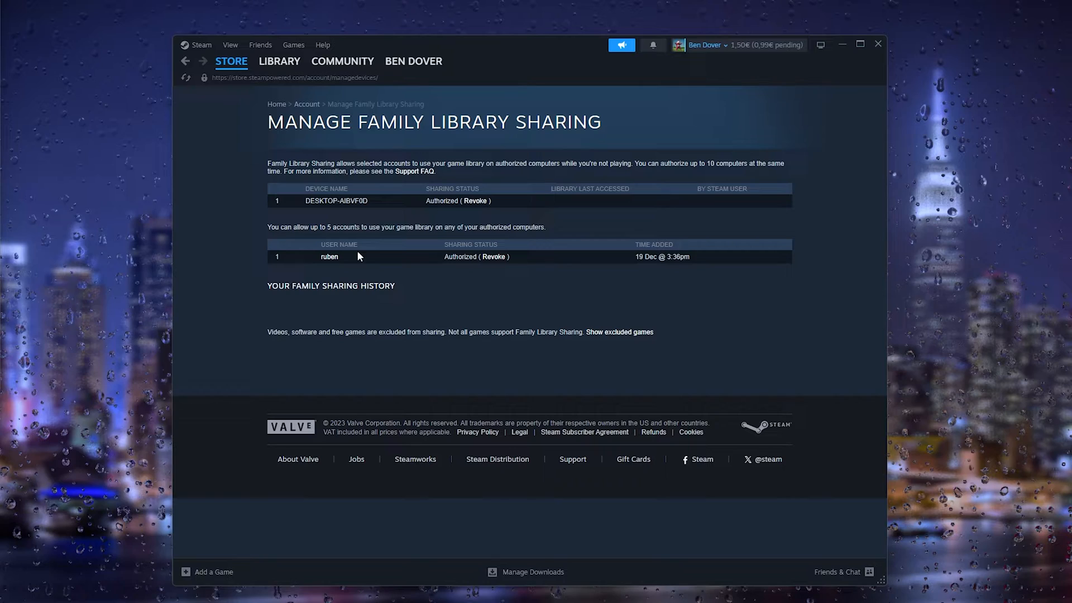
mouse_move(353, 263)
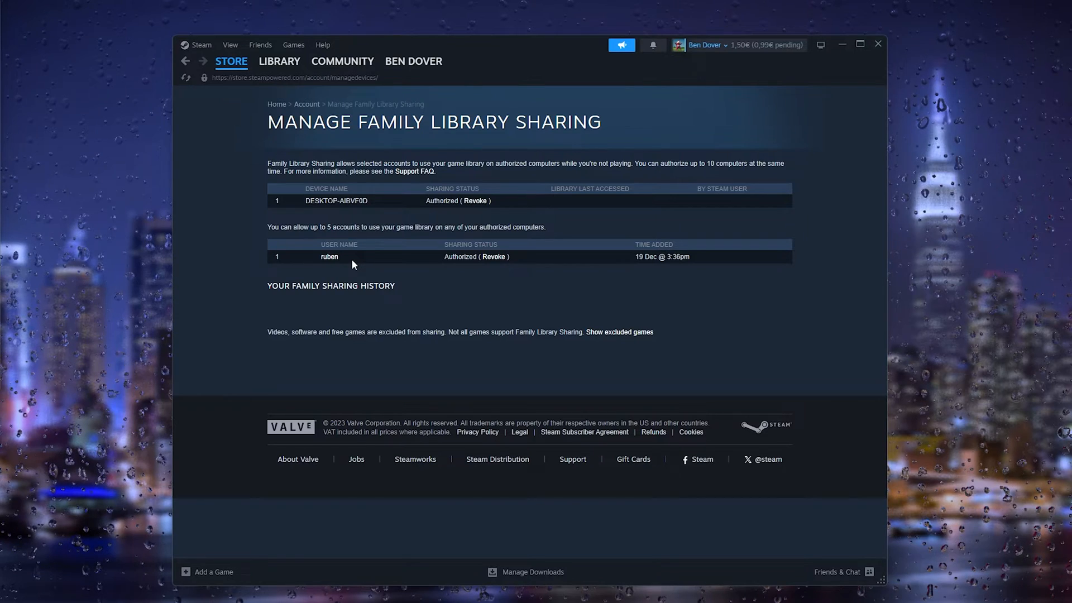
mouse_move(494, 265)
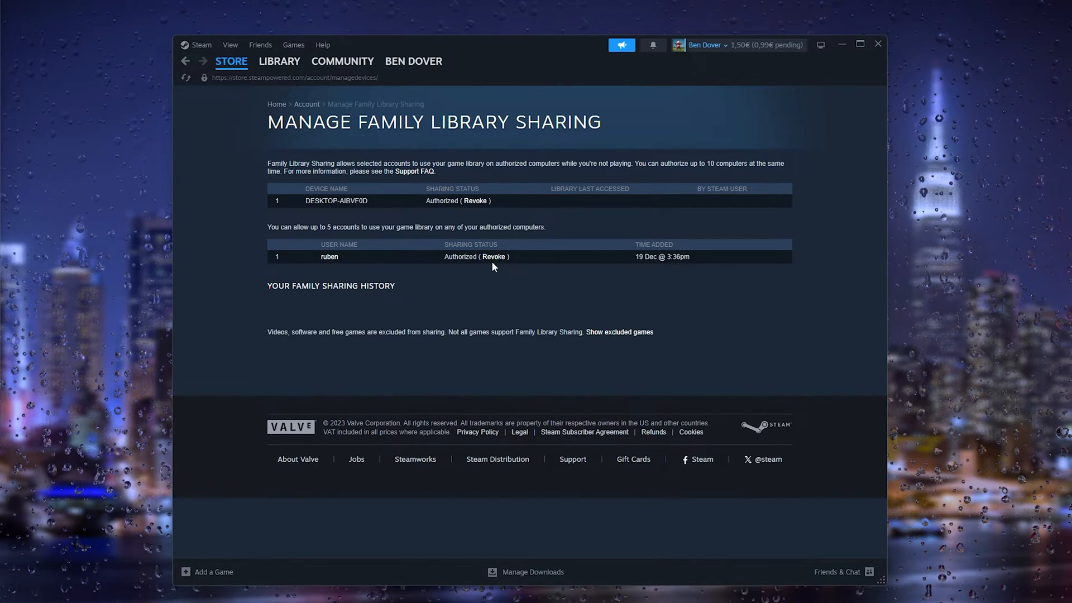
mouse_move(440, 232)
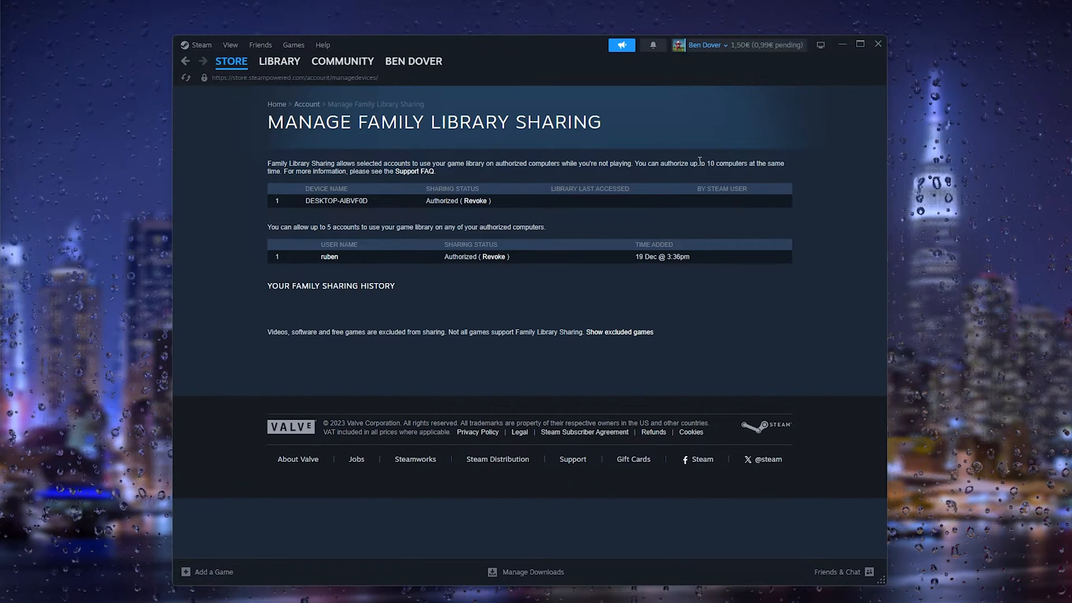
mouse_move(656, 174)
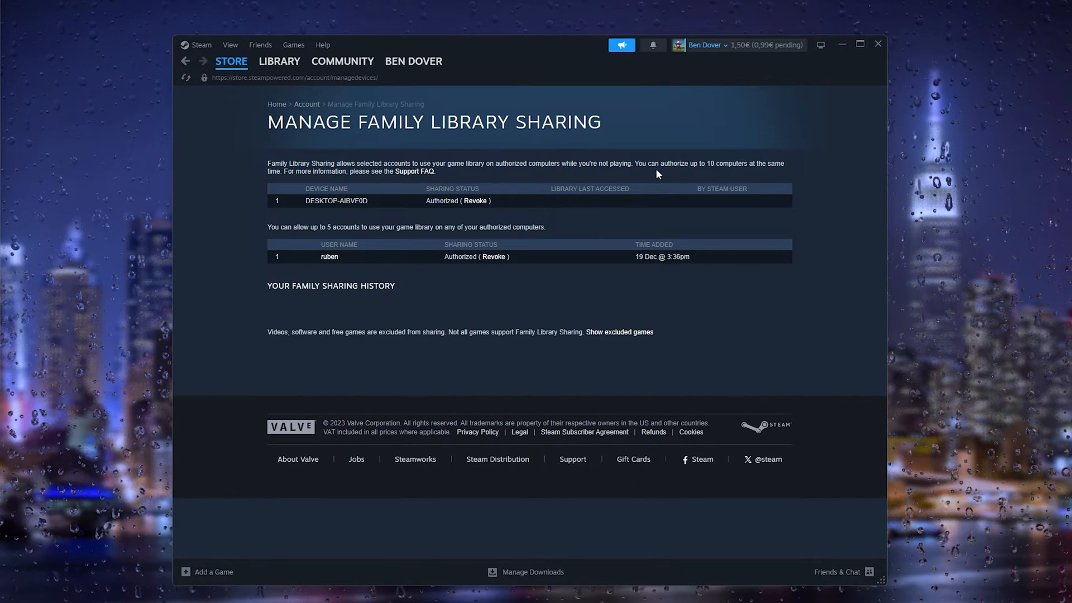
mouse_move(602, 167)
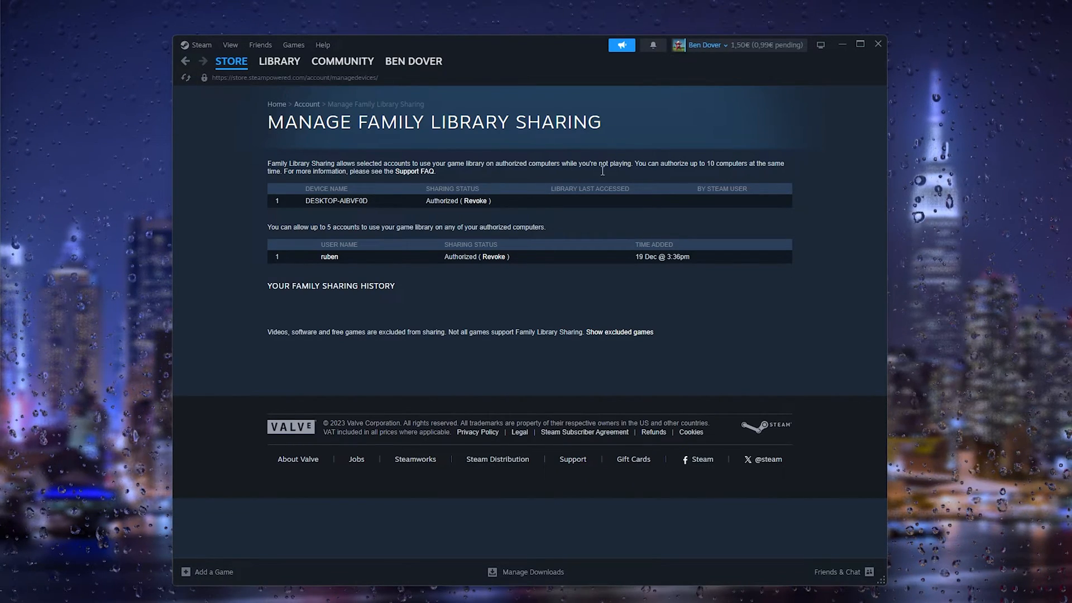
left_click(279, 61)
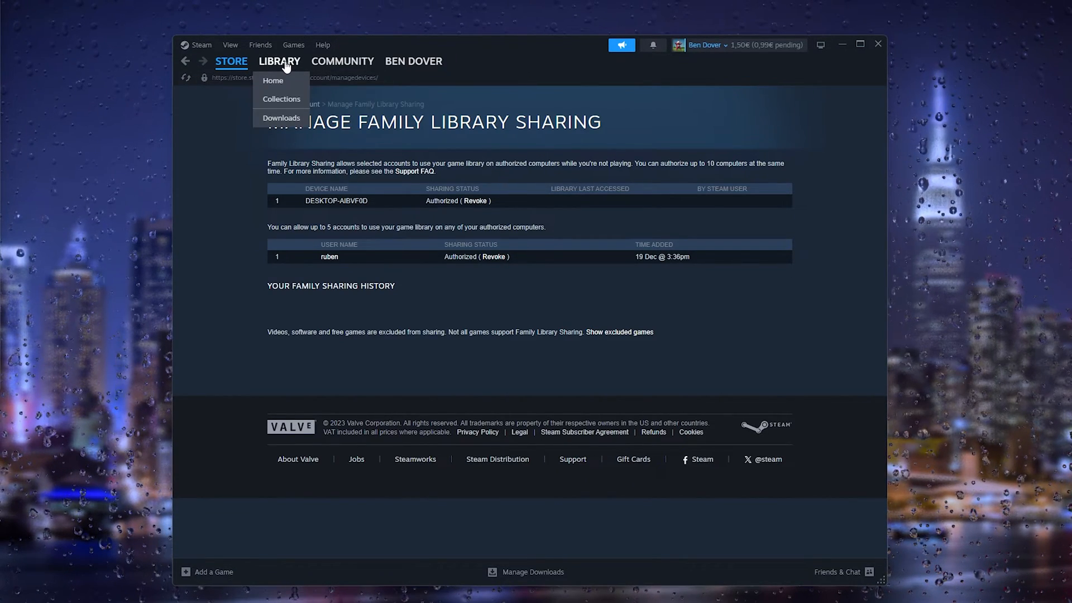
Step: Go to Your Collections showing Favorites, start a new collection and cancel it
left_click(273, 81)
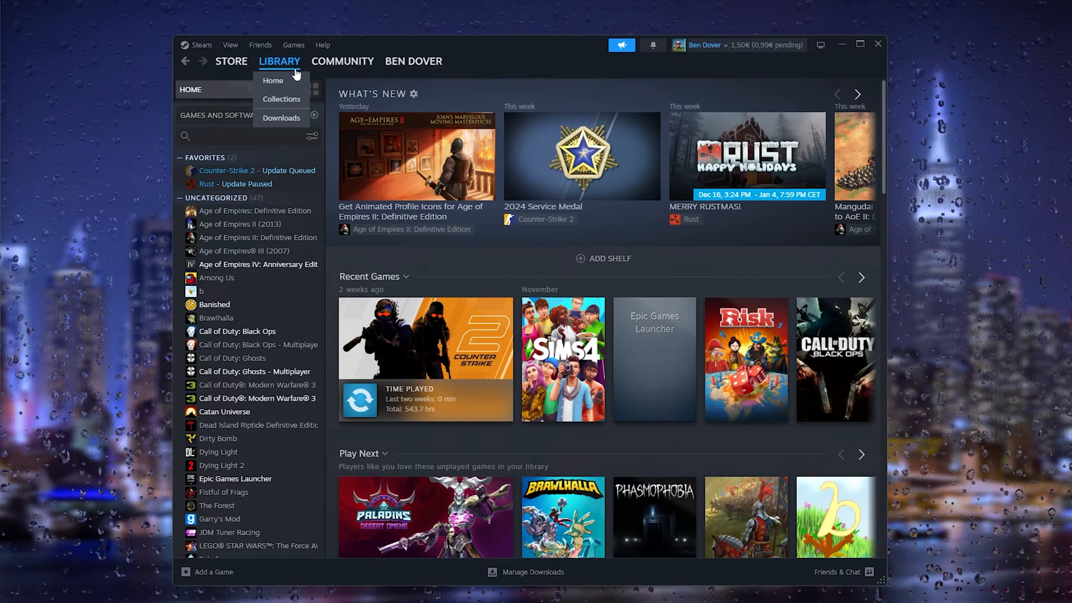
left_click(282, 98)
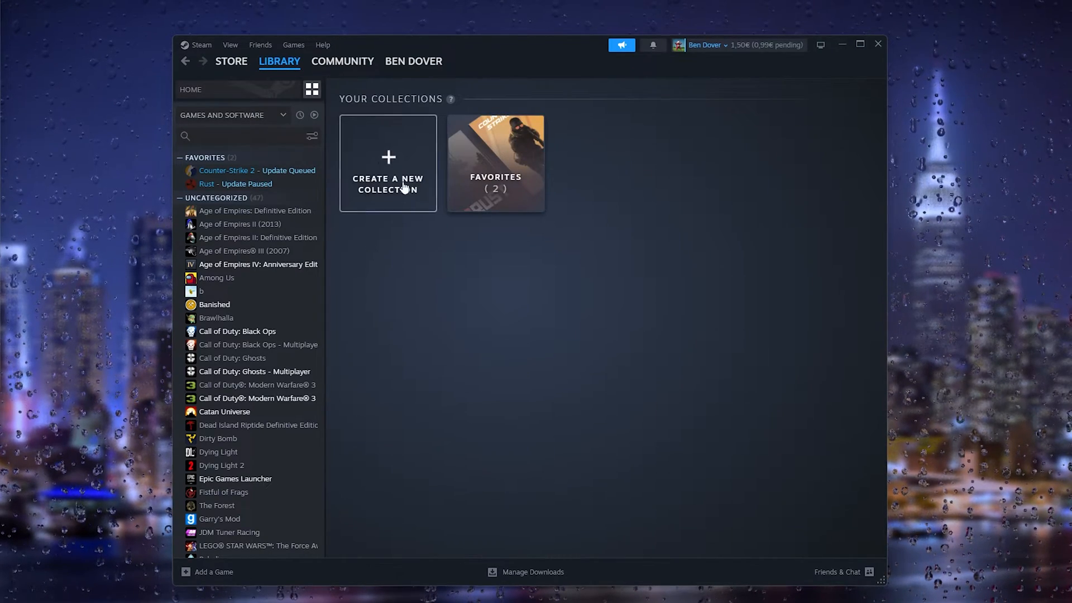
left_click(387, 162)
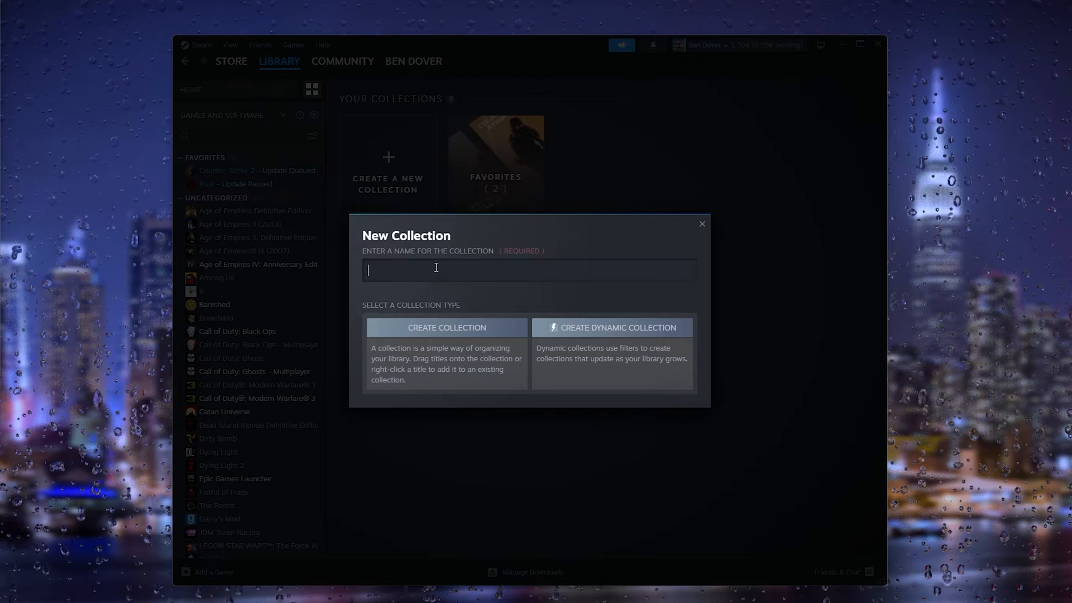
mouse_move(727, 232)
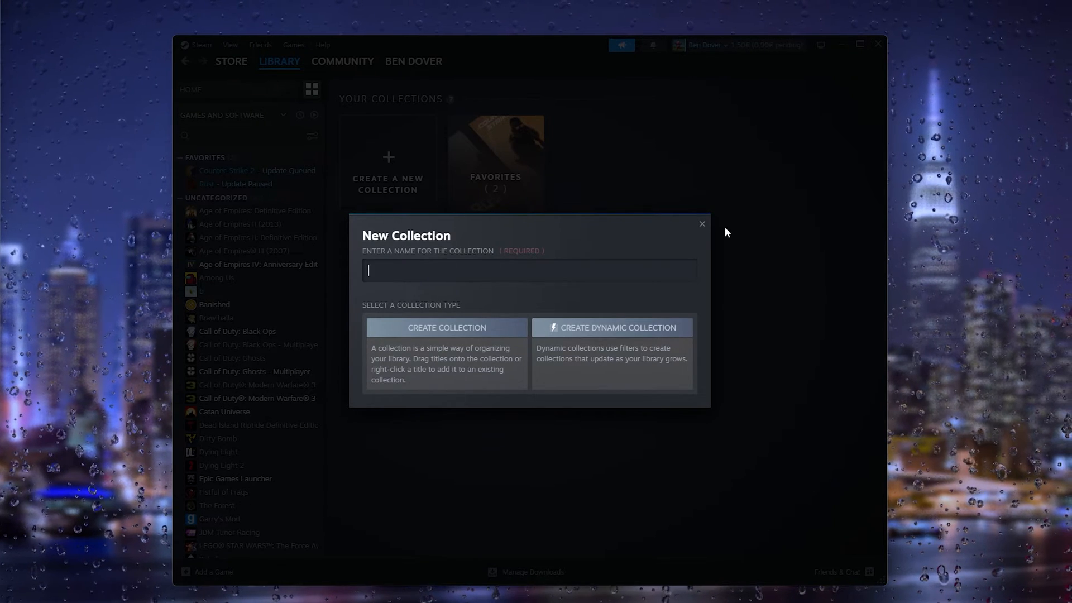
left_click(701, 223)
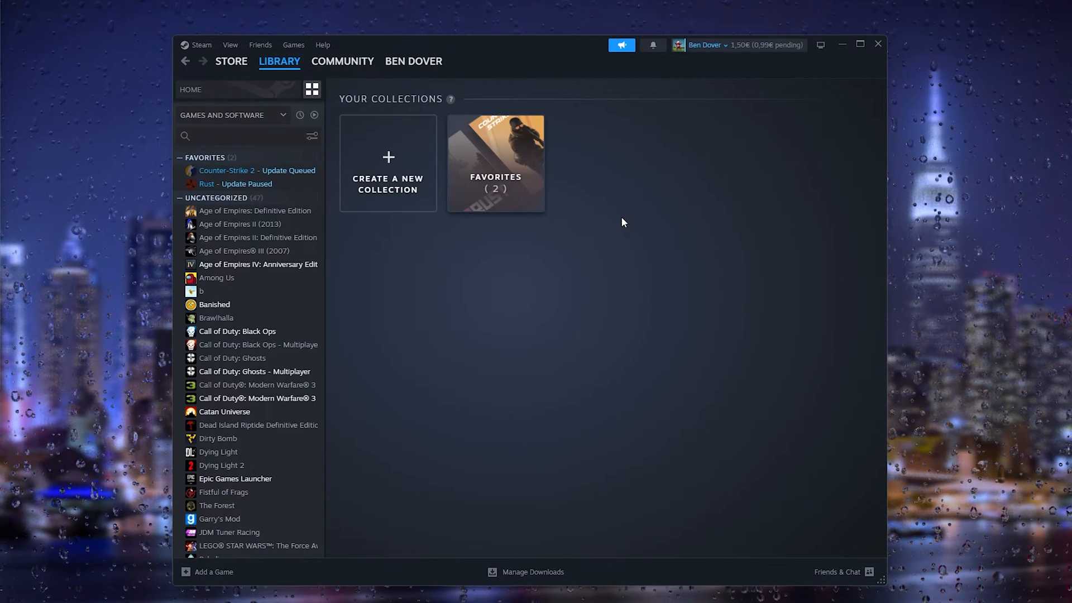
mouse_move(628, 223)
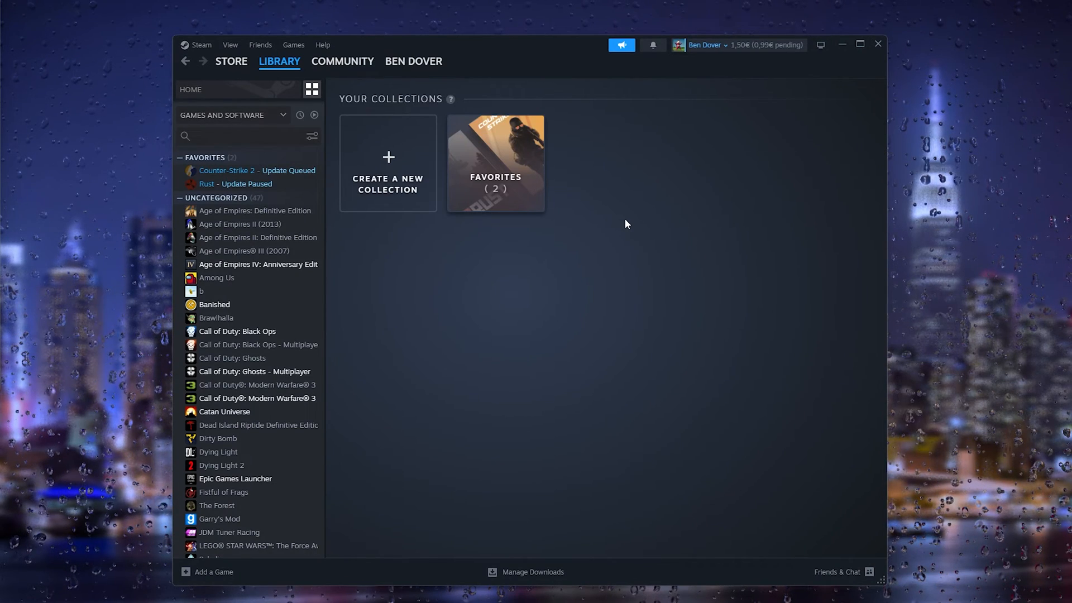
mouse_move(413, 105)
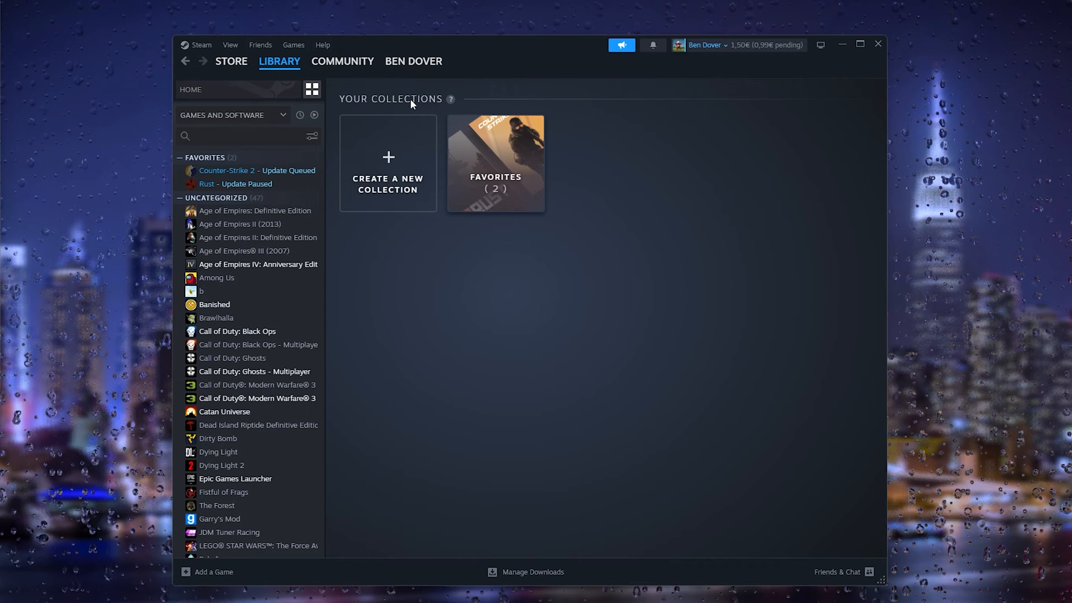